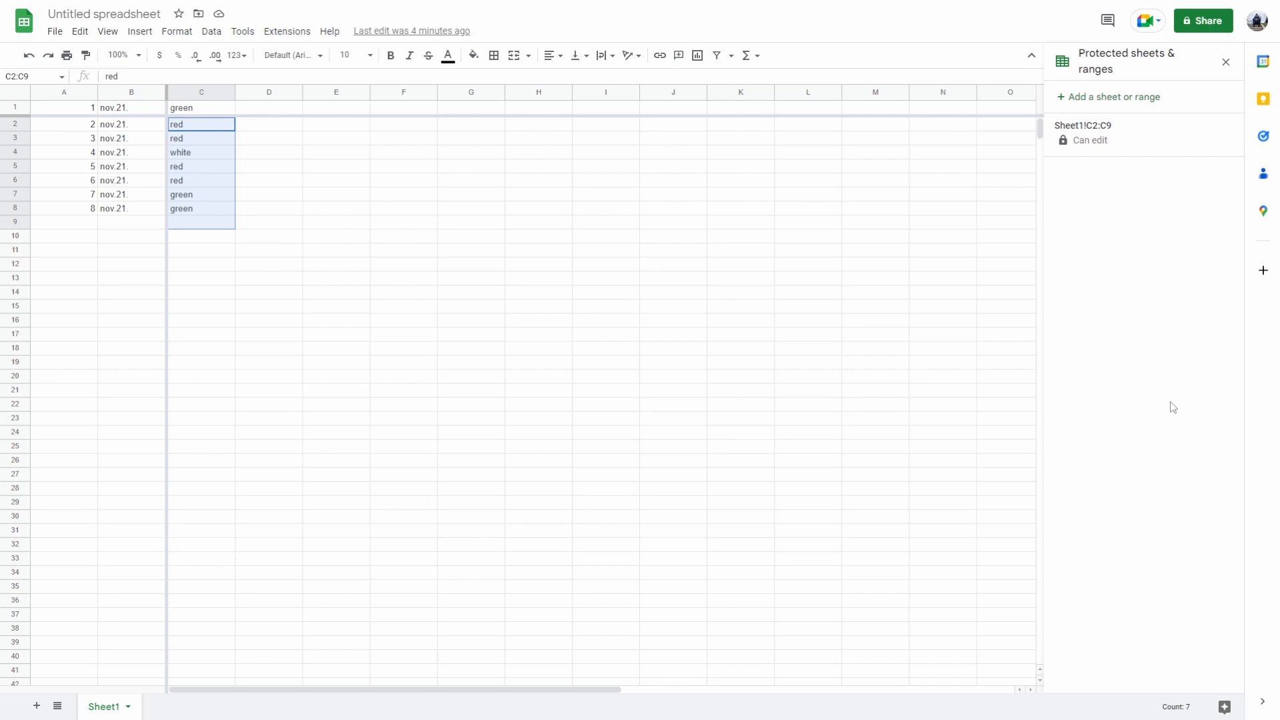
{"action": "mouse_move", "coordinate": [344, 198]}
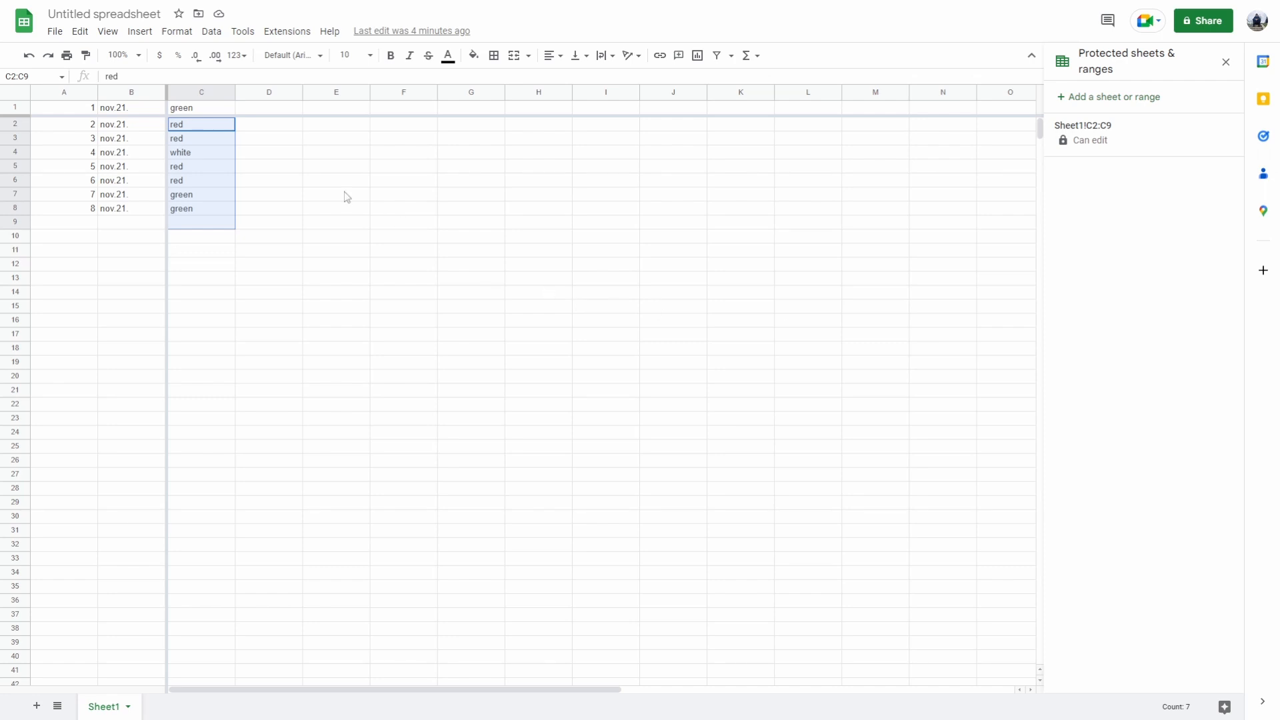
- Select cells C2:C8 and start a new Protect range entry for them on Sheet1
{"action": "left_click", "coordinate": [202, 165]}
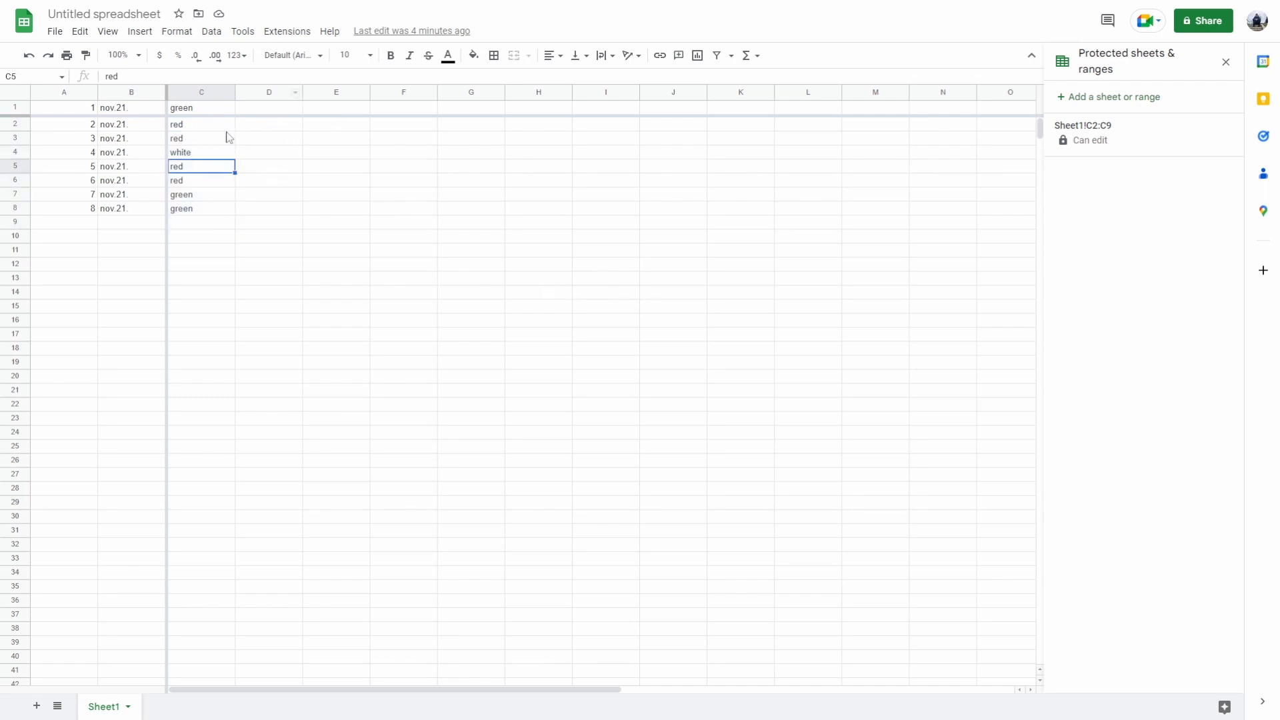
{"action": "left_click", "coordinate": [202, 124]}
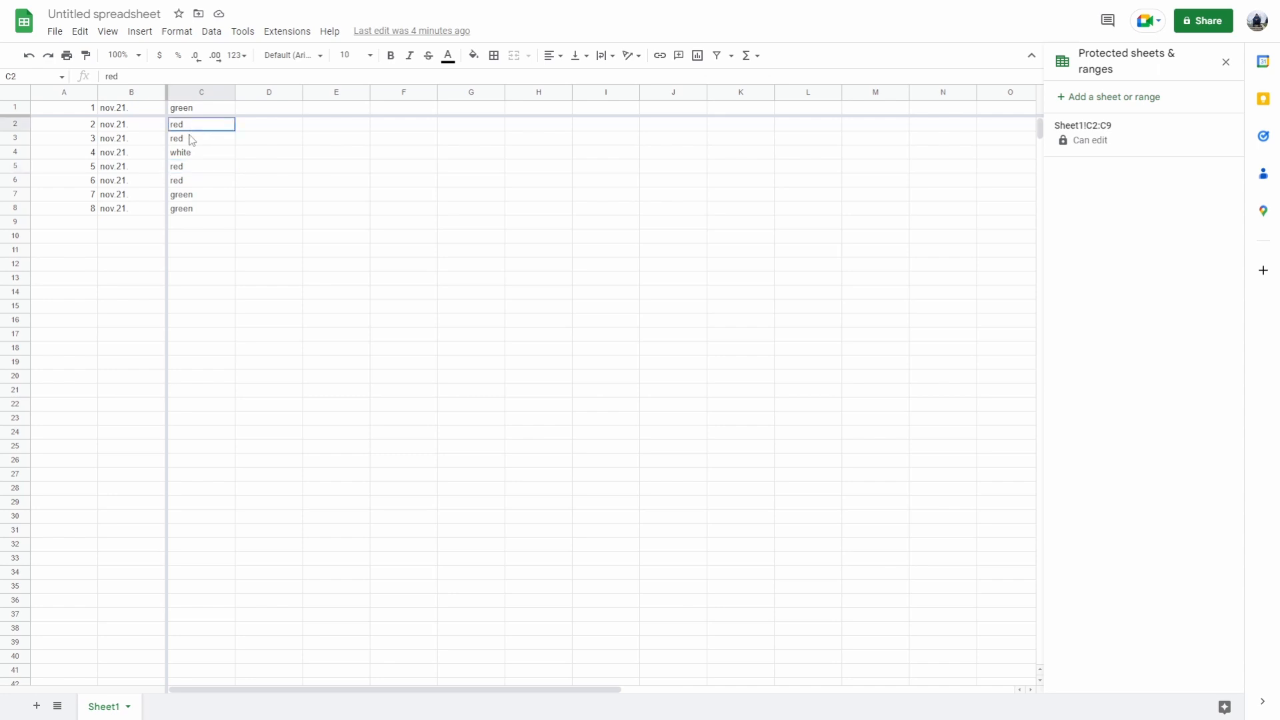
{"action": "left_click_drag", "start_coordinate": [201, 124], "coordinate": [201, 208]}
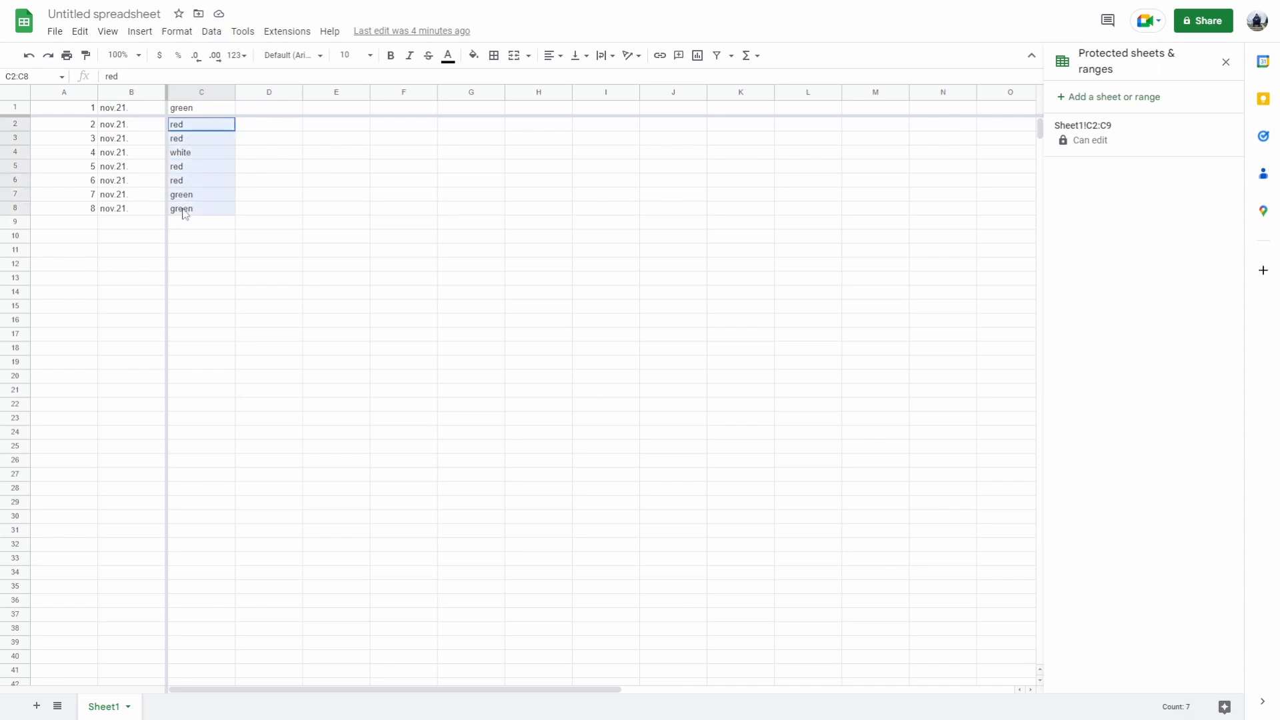
{"action": "right_click", "coordinate": [198, 172]}
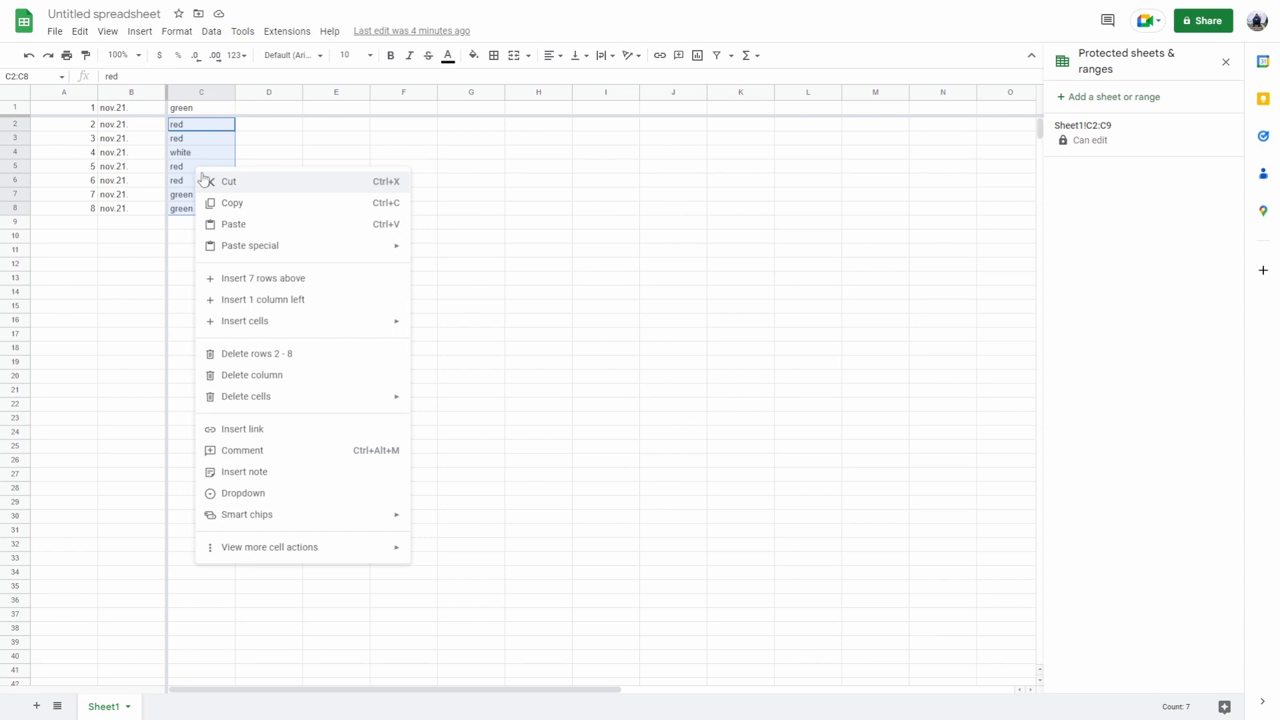
{"action": "mouse_move", "coordinate": [269, 547]}
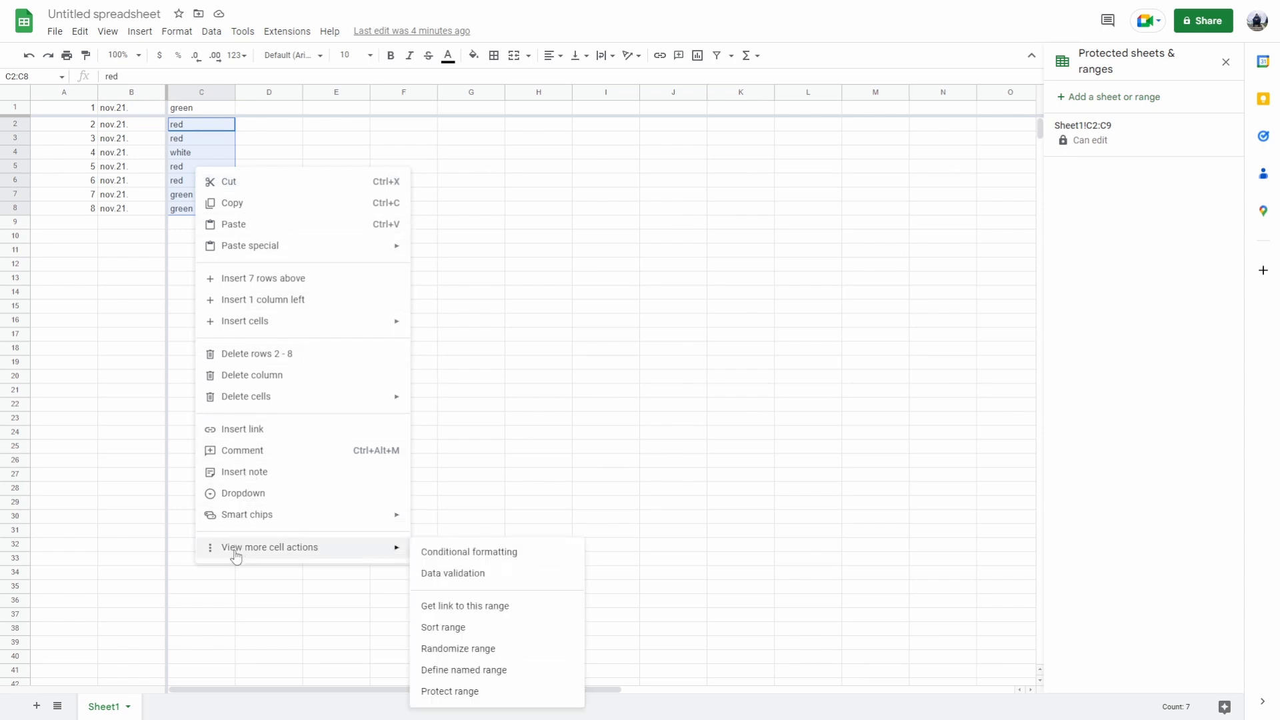
{"action": "mouse_move", "coordinate": [449, 691]}
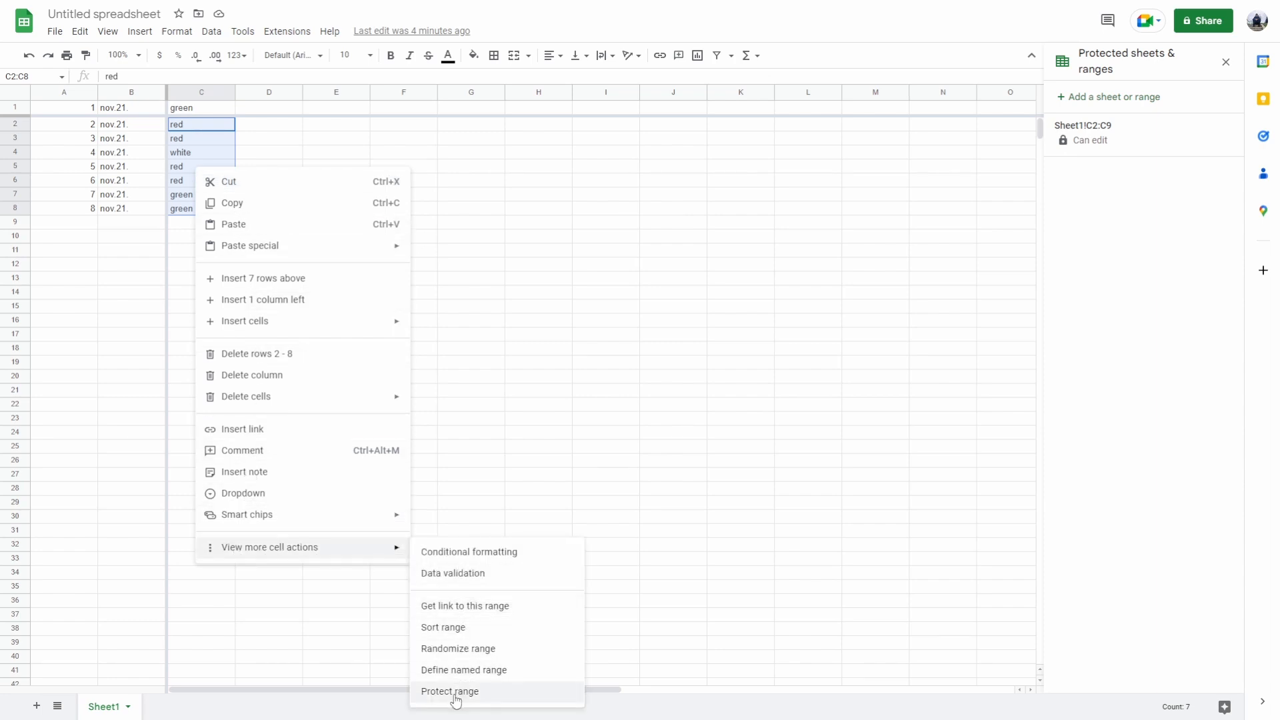
{"action": "left_click", "coordinate": [449, 691]}
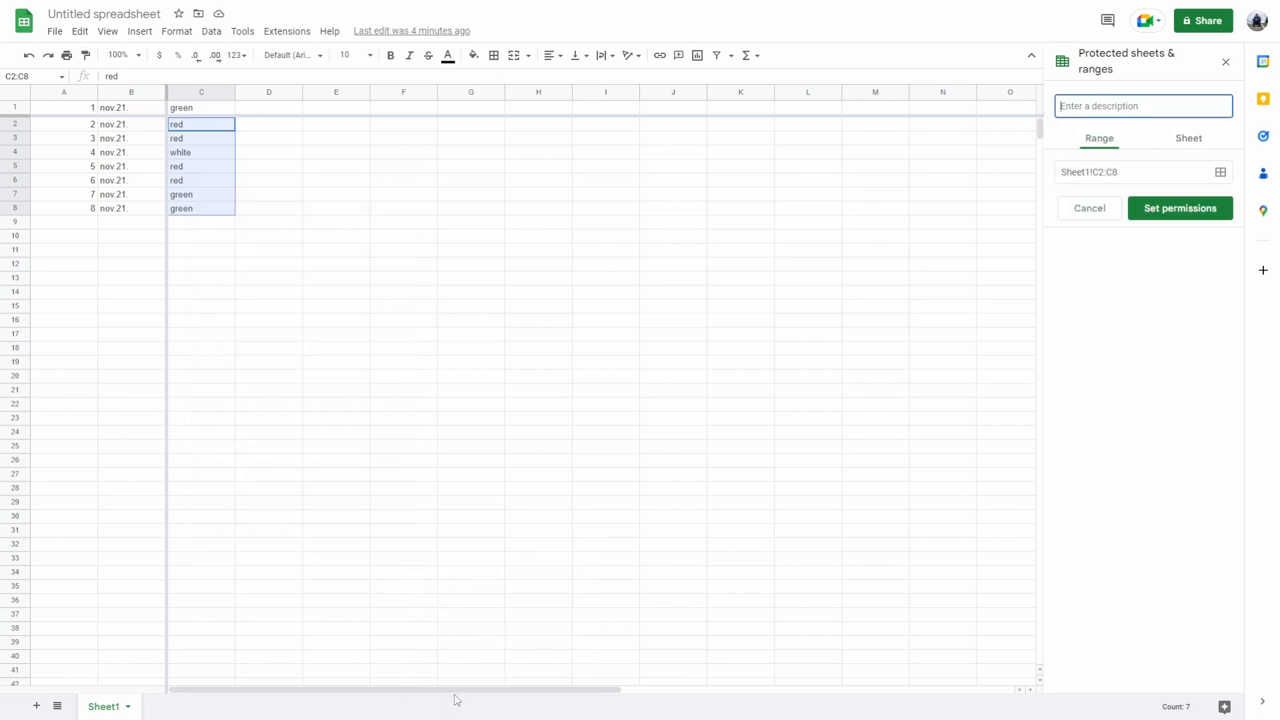
{"action": "left_click", "coordinate": [1143, 105]}
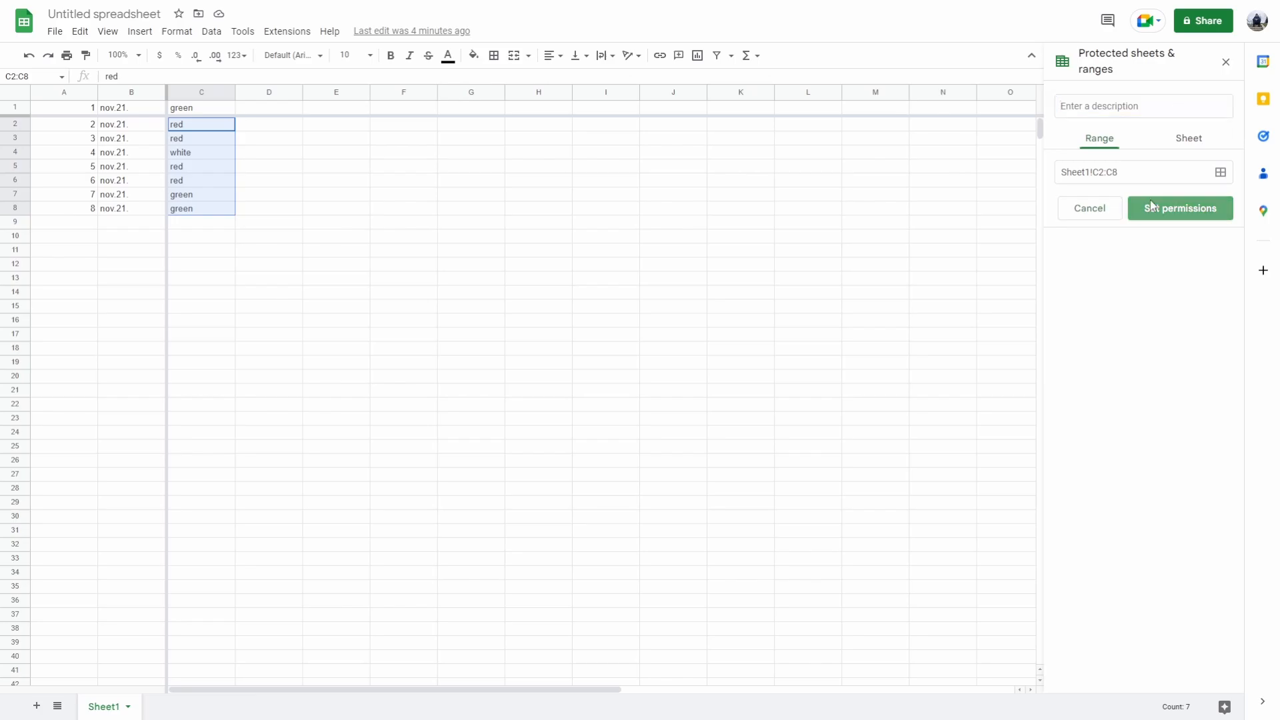
- Set the C2:C8 range permissions to Restrict who can edit — Only you, and confirm with Done
{"action": "left_click", "coordinate": [1179, 209]}
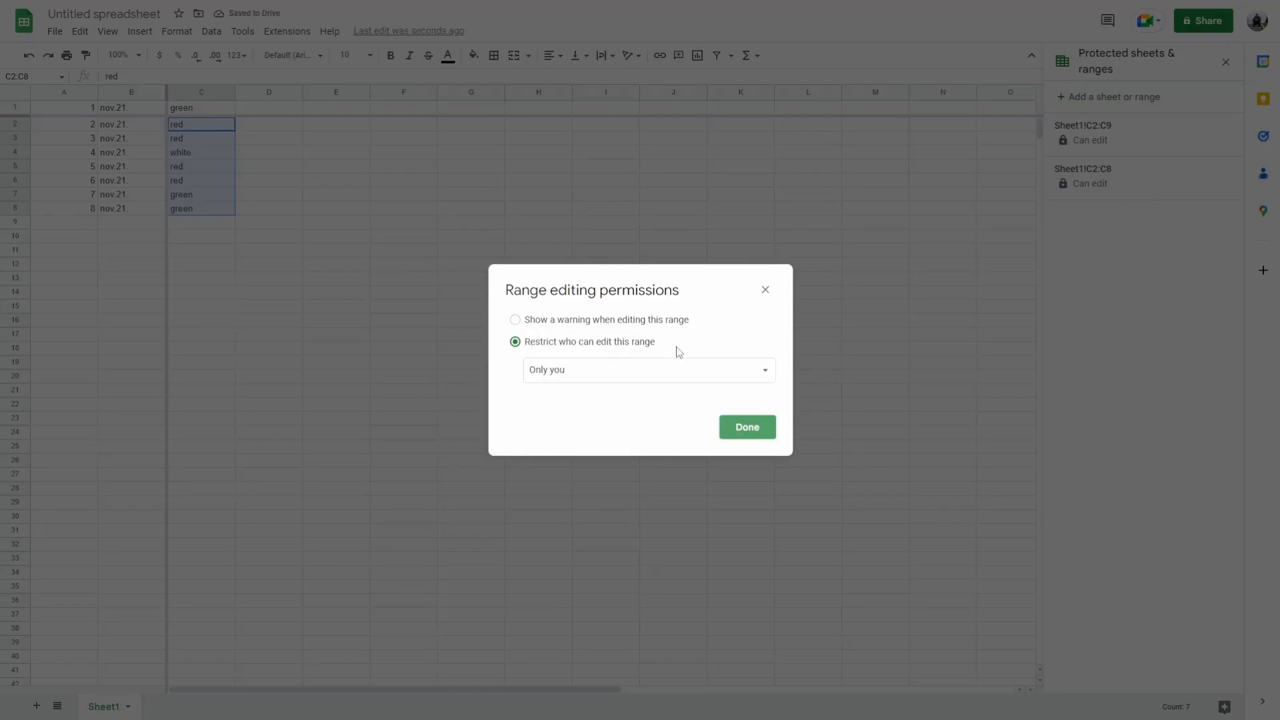
{"action": "left_click", "coordinate": [648, 370]}
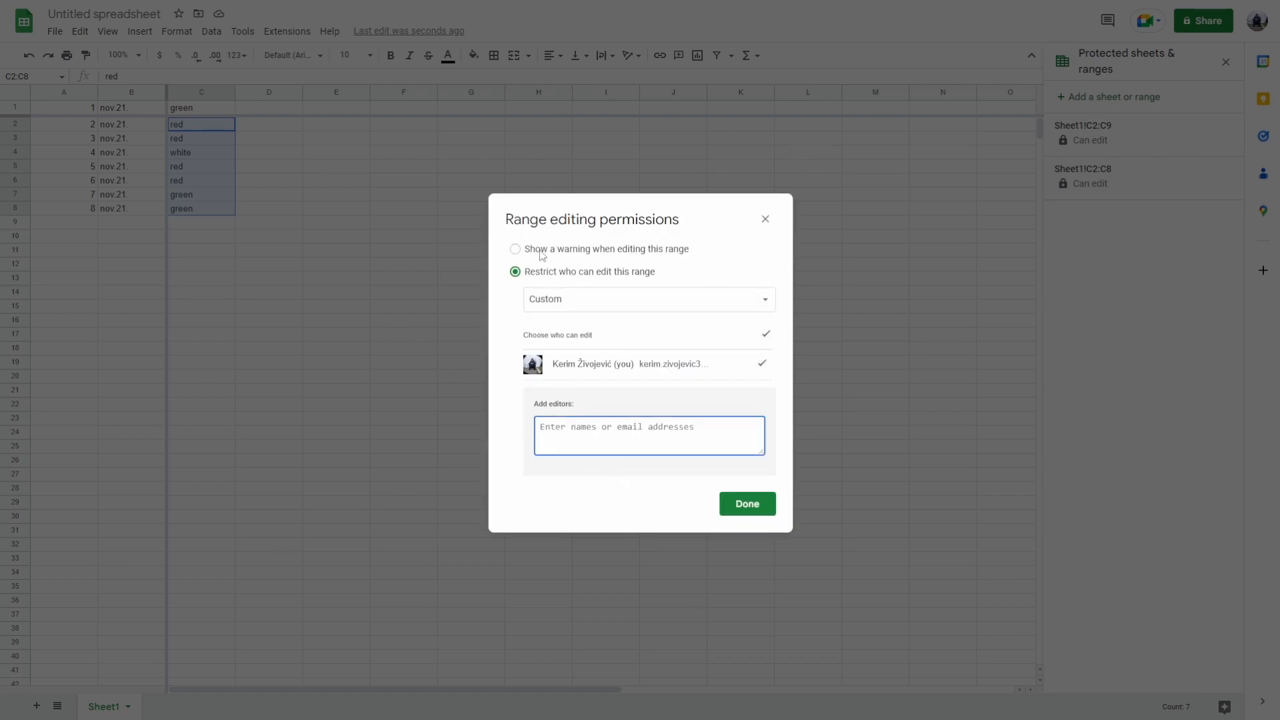
{"action": "left_click", "coordinate": [514, 250]}
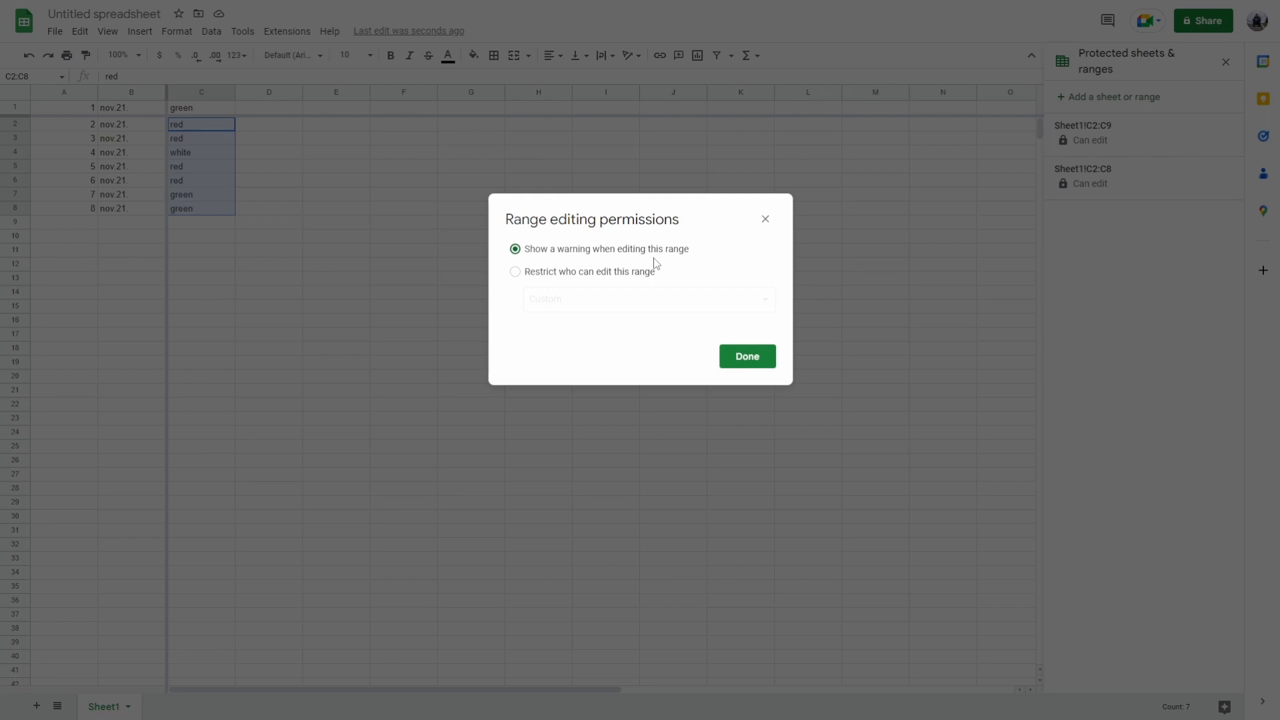
{"action": "left_click", "coordinate": [515, 271]}
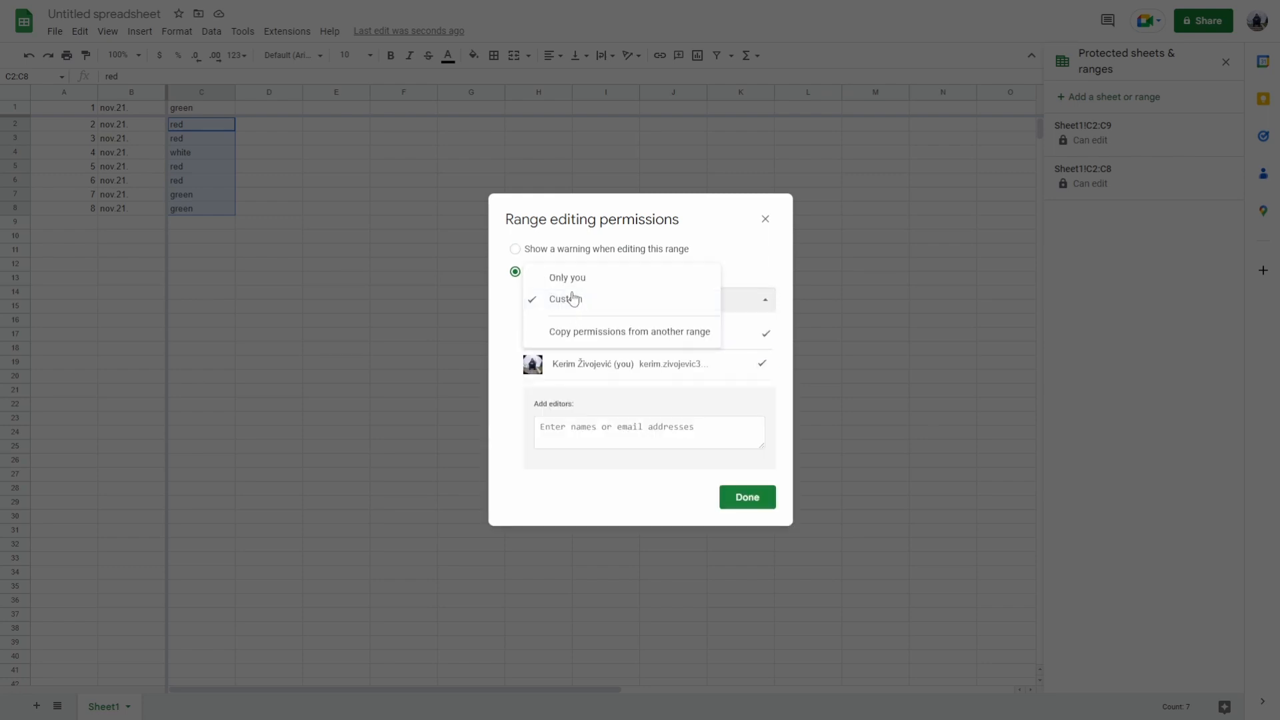
{"action": "left_click", "coordinate": [567, 278]}
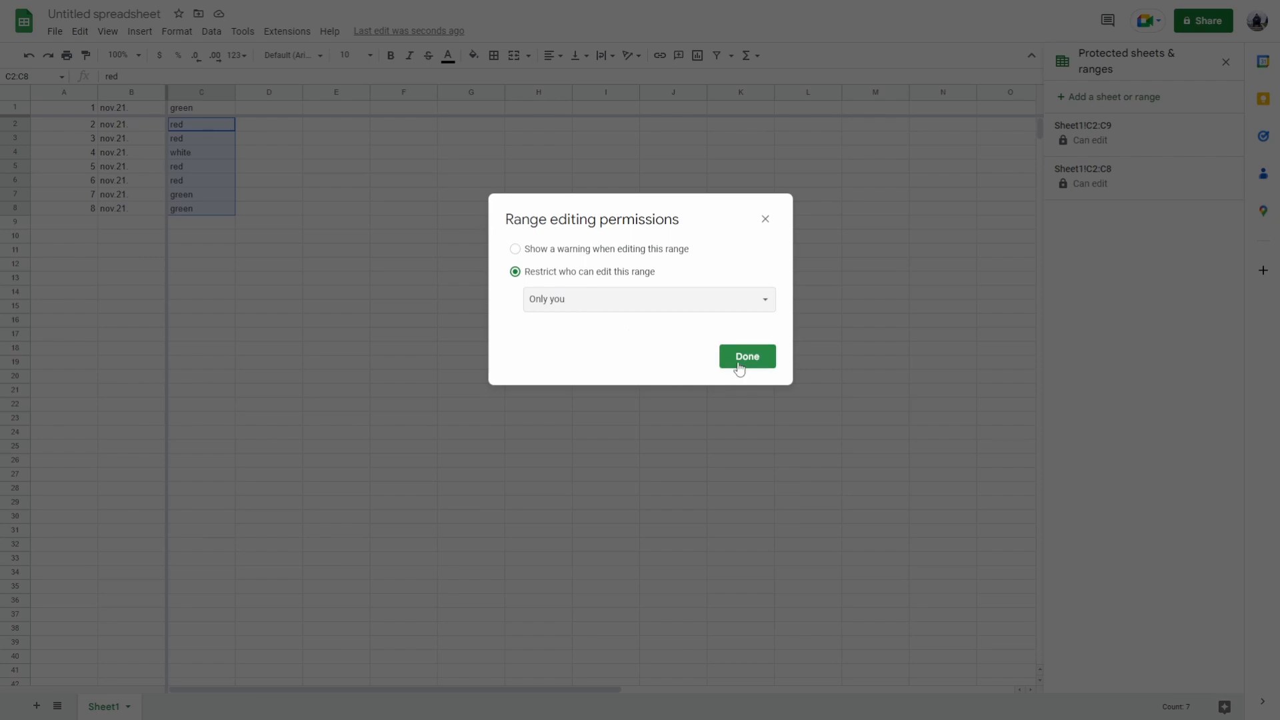
{"action": "left_click", "coordinate": [746, 357]}
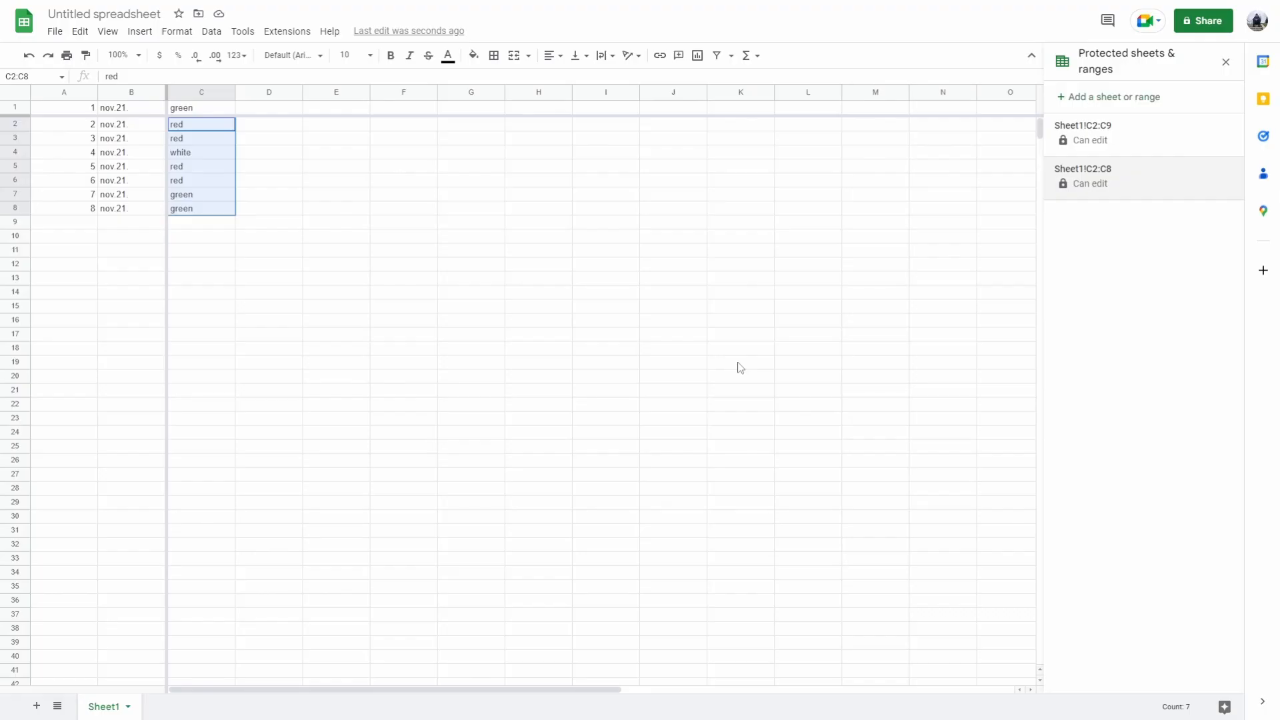
{"action": "mouse_move", "coordinate": [895, 328]}
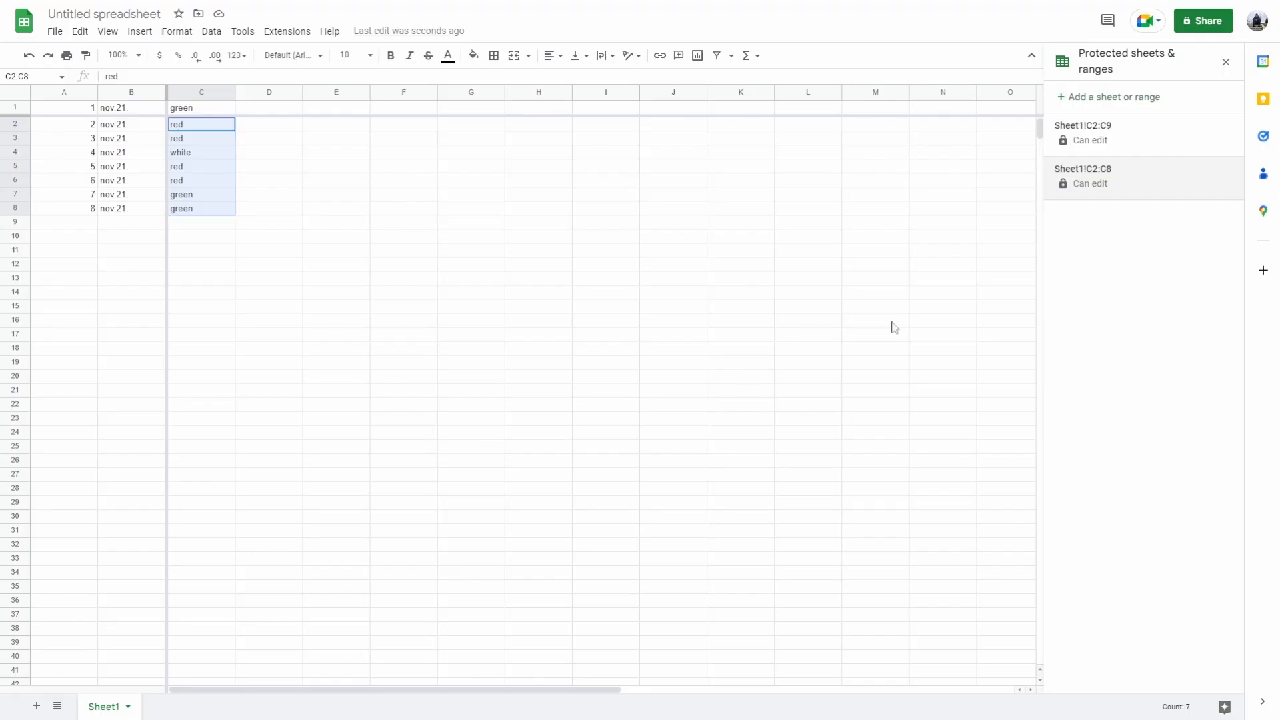